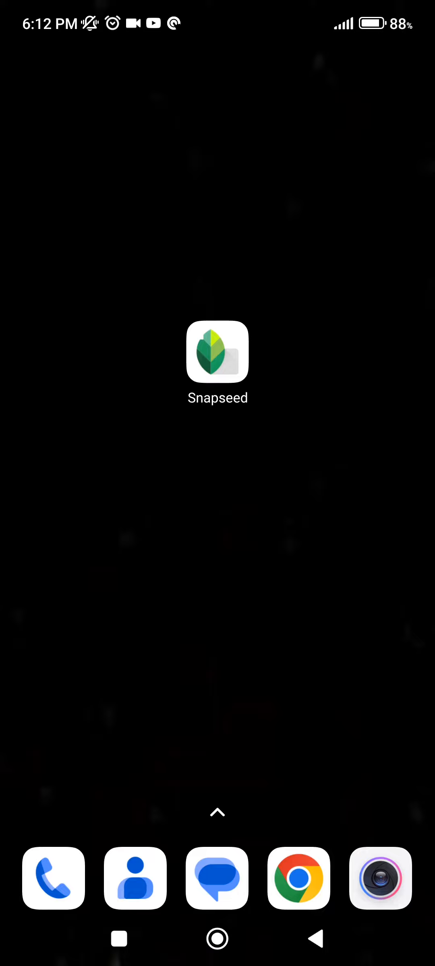
- Launch Snapseed from the home screen to its photo-selection start screen
click(217, 352)
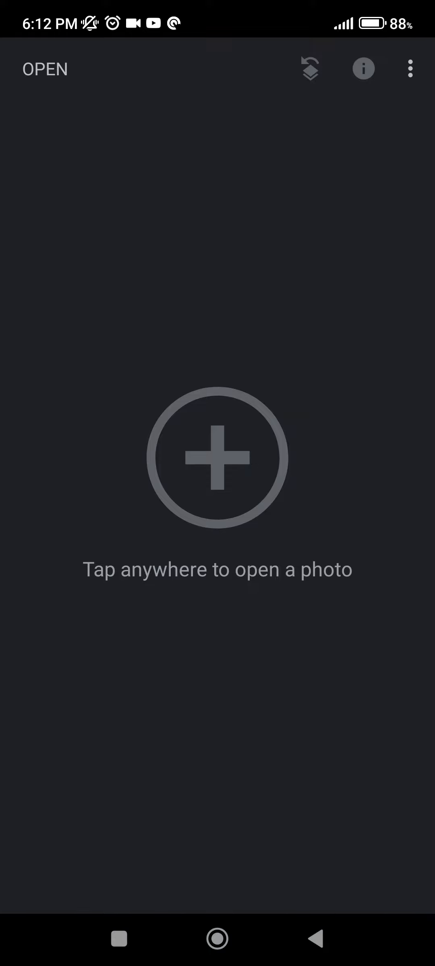
- Load the poppy field photo and bring up the editing tools menu
click(216, 457)
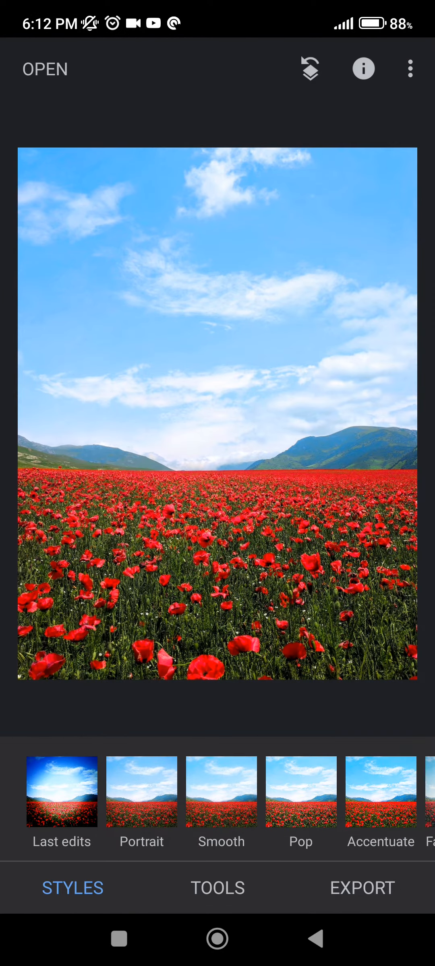
click(216, 887)
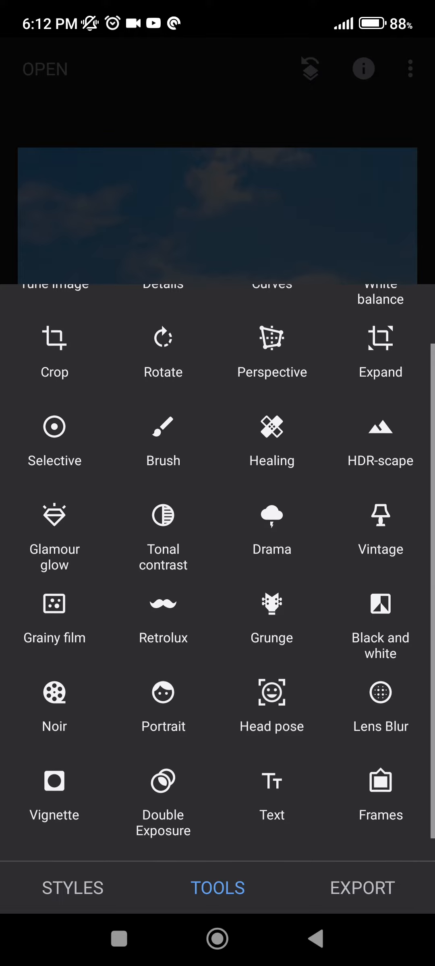
- Start Double Exposure so a second image layers over the poppy field
click(164, 794)
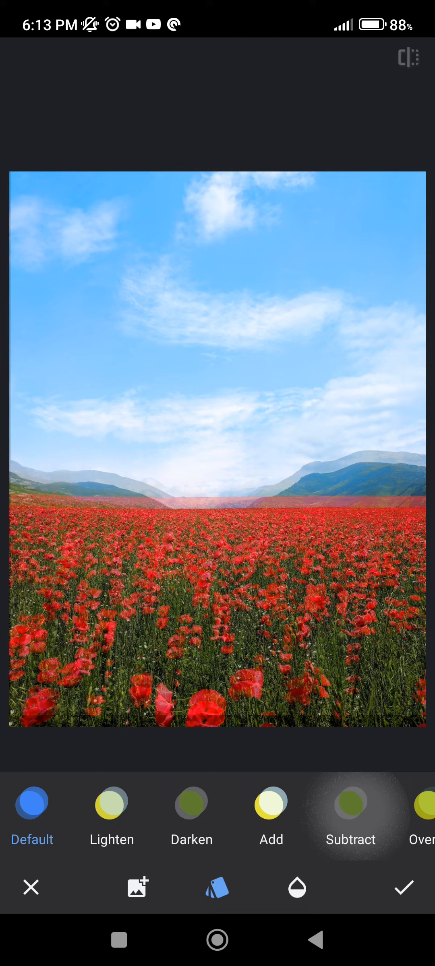
- Set the double exposure blend mode to Darken, removing the ghosted offset copy
click(350, 802)
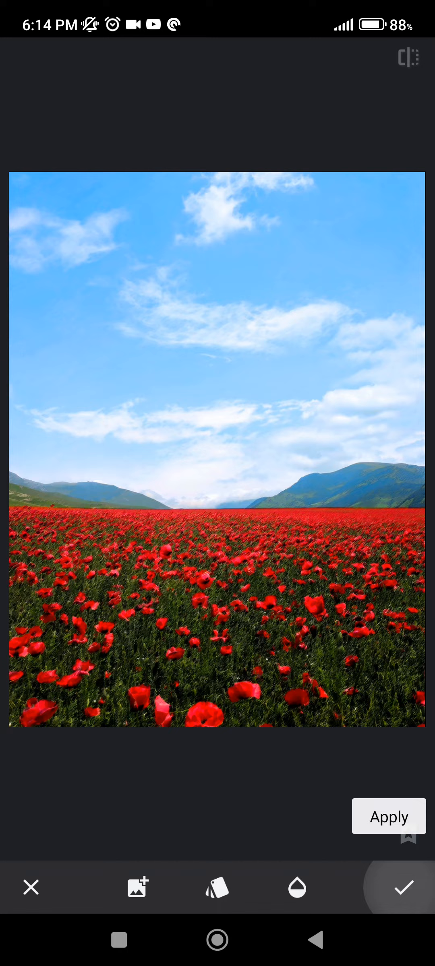
- Apply the Darken double exposure and save a copy of the edited photo via Export
click(404, 887)
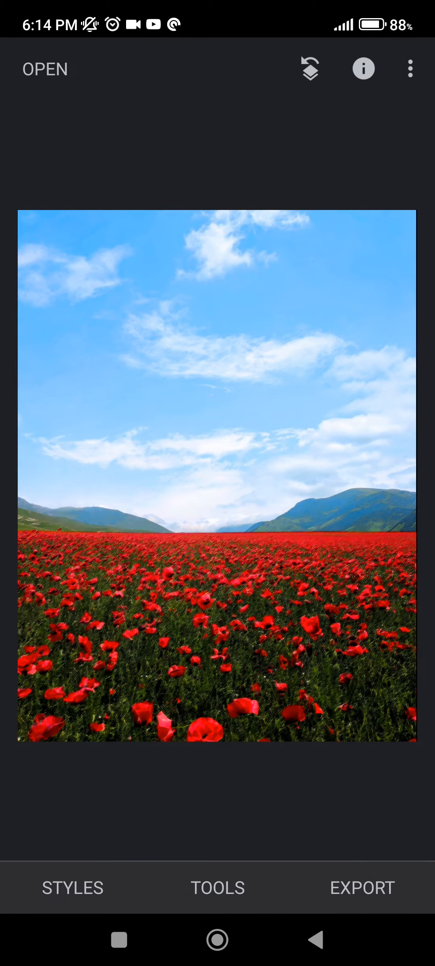
click(361, 887)
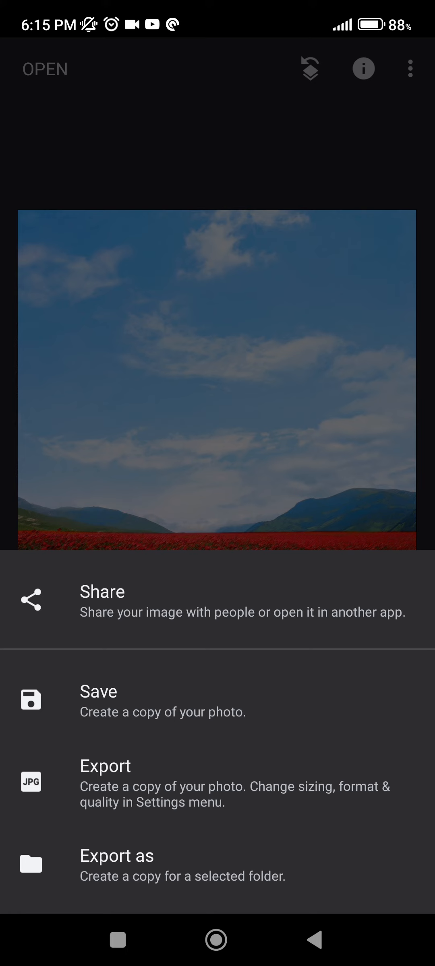
click(97, 691)
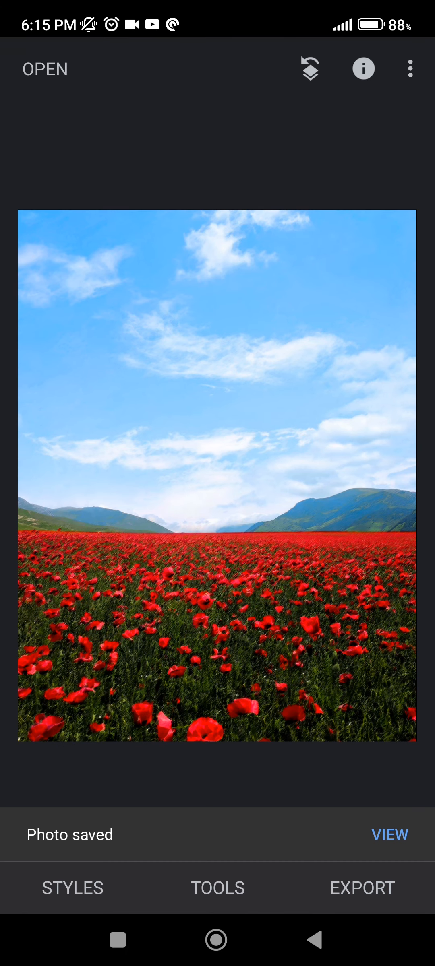